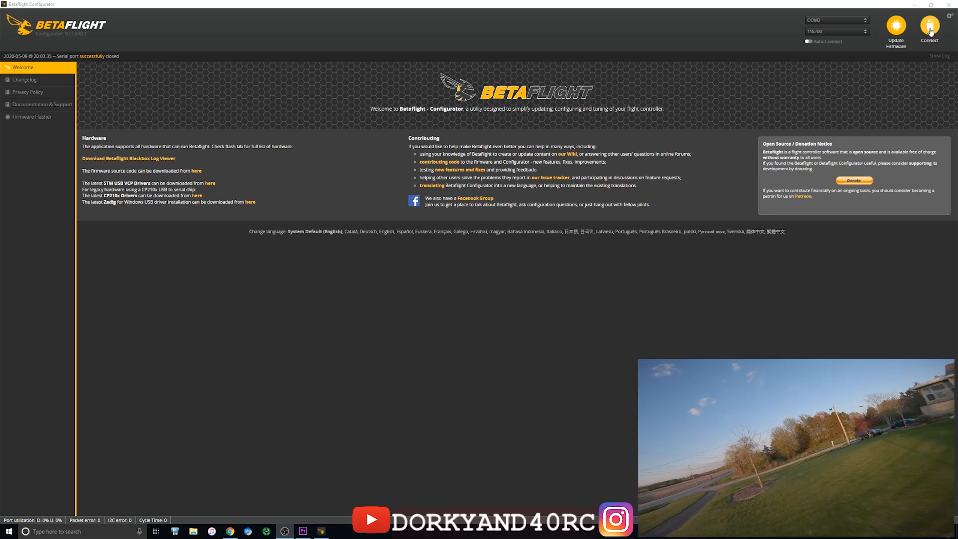
Connect to the flight controller, landing on the Setup page with the quad's 3D model.
click(926, 28)
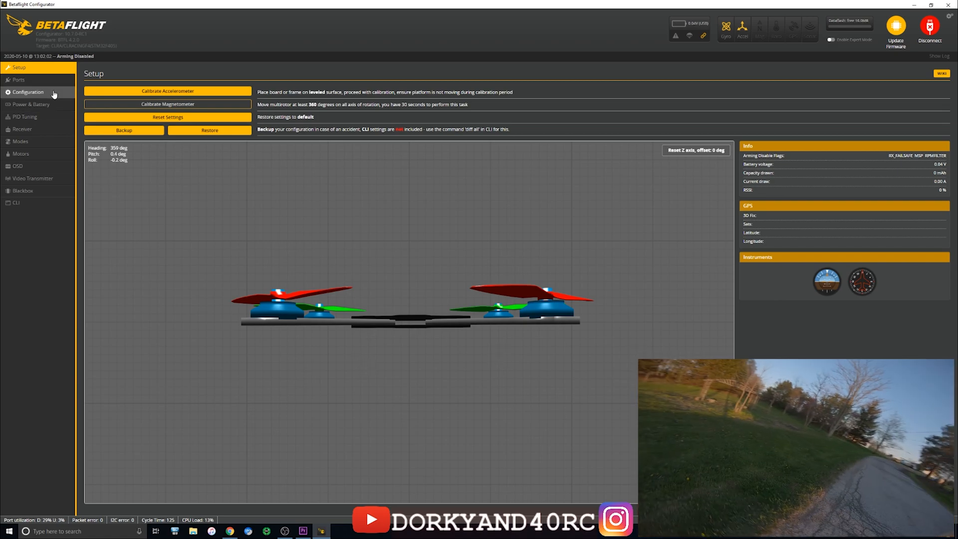
Review the Configuration page's mixer, receiver and feature settings.
click(26, 91)
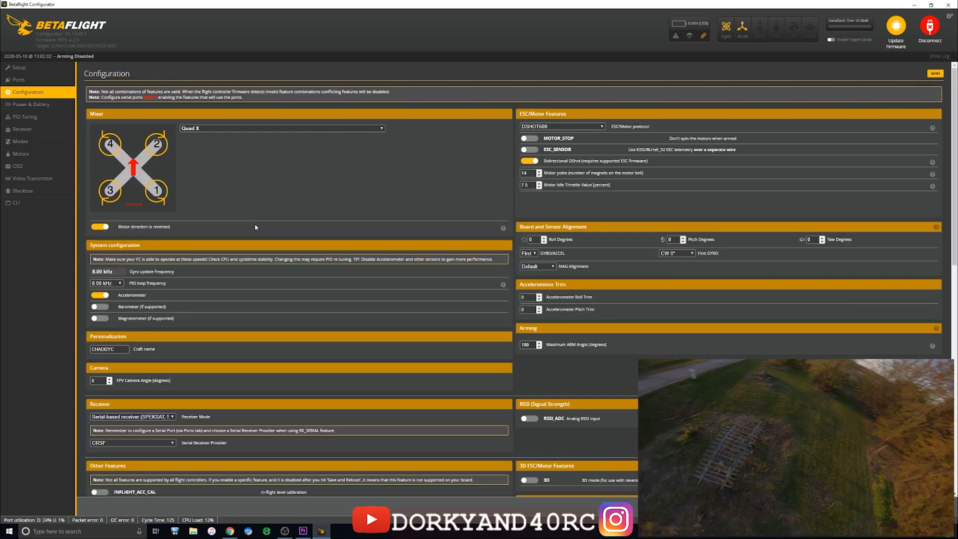
scroll(down, 3)
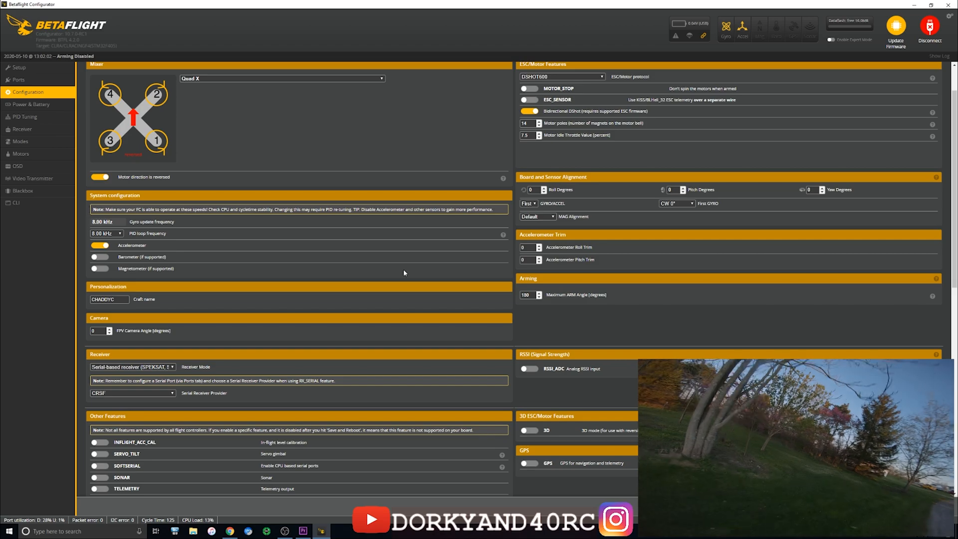
scroll(down, 3)
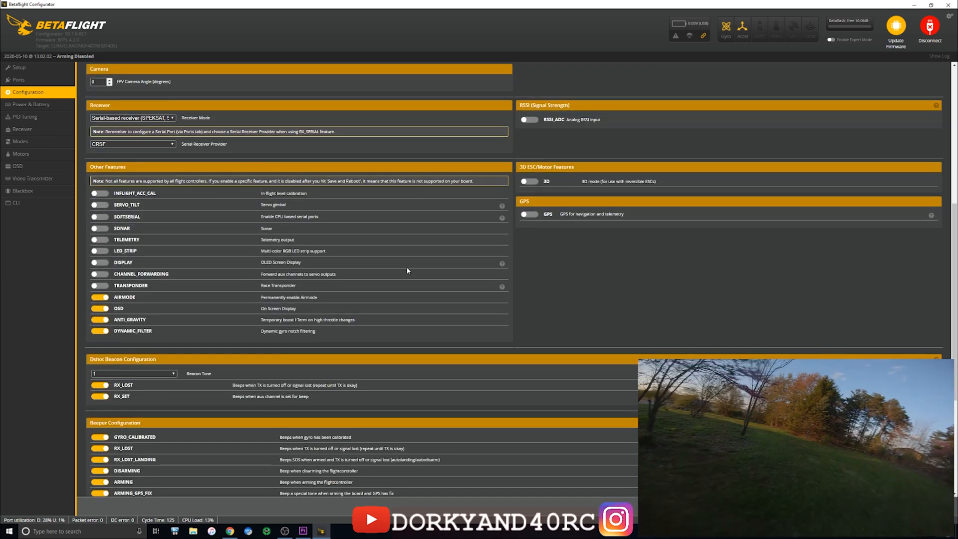
Switch to the Power & Battery page showing cell voltages and meter settings.
click(31, 105)
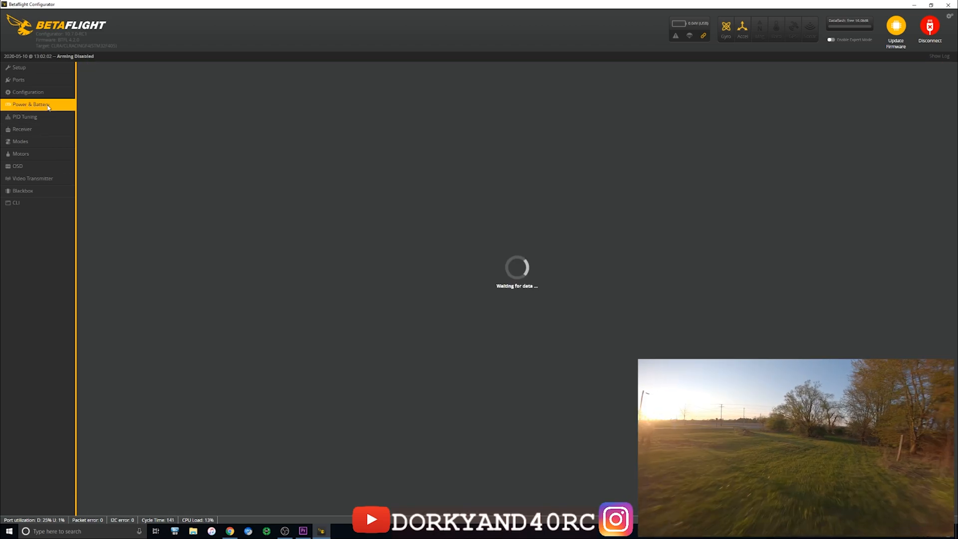
click(30, 105)
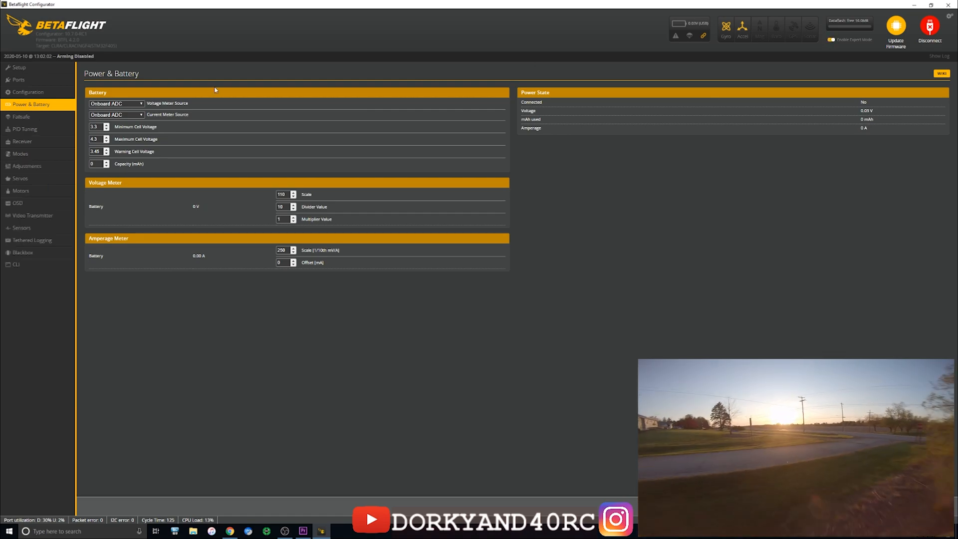
click(23, 129)
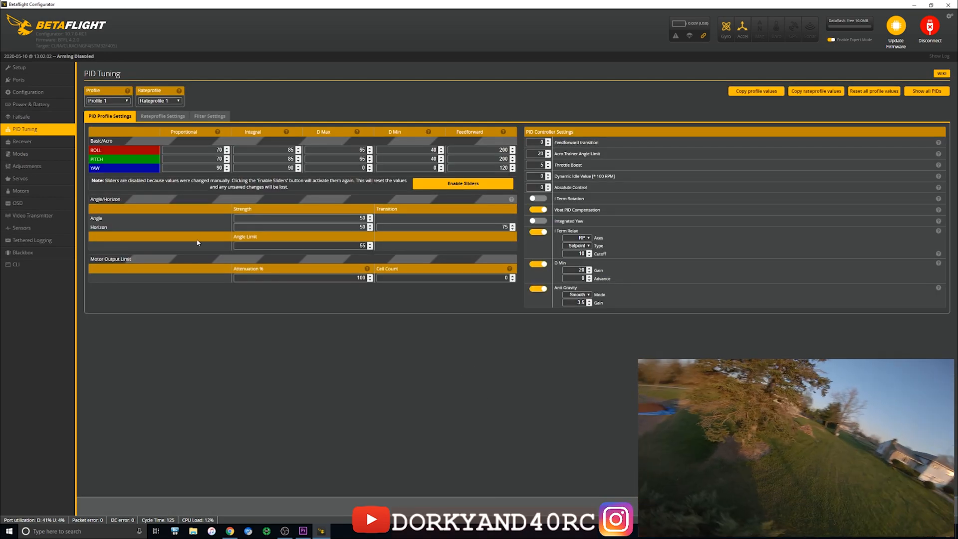
click(162, 116)
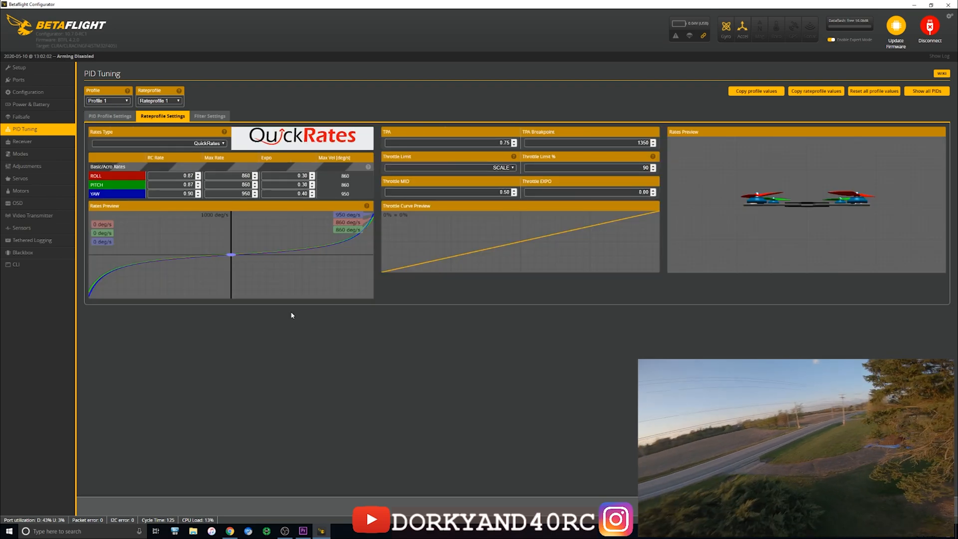
mouse_move(473, 381)
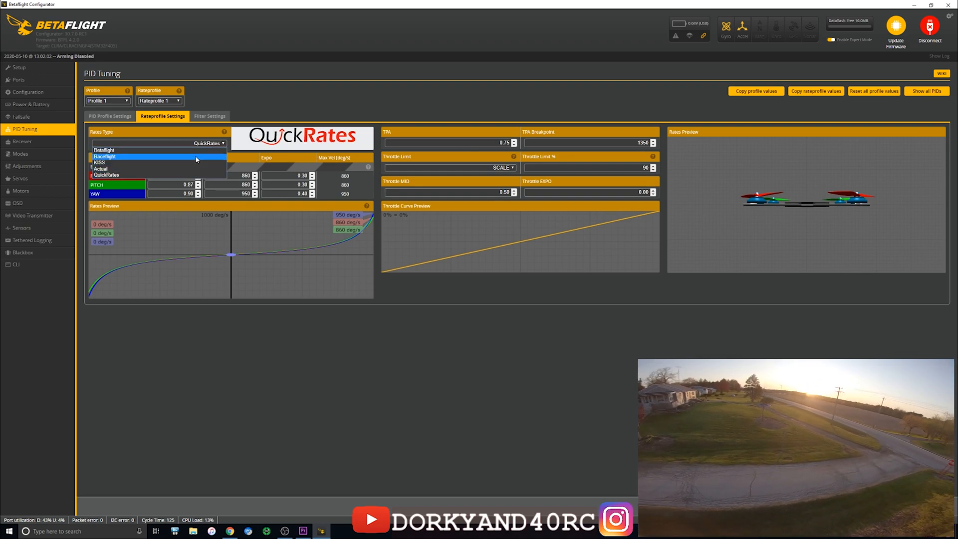
mouse_move(190, 174)
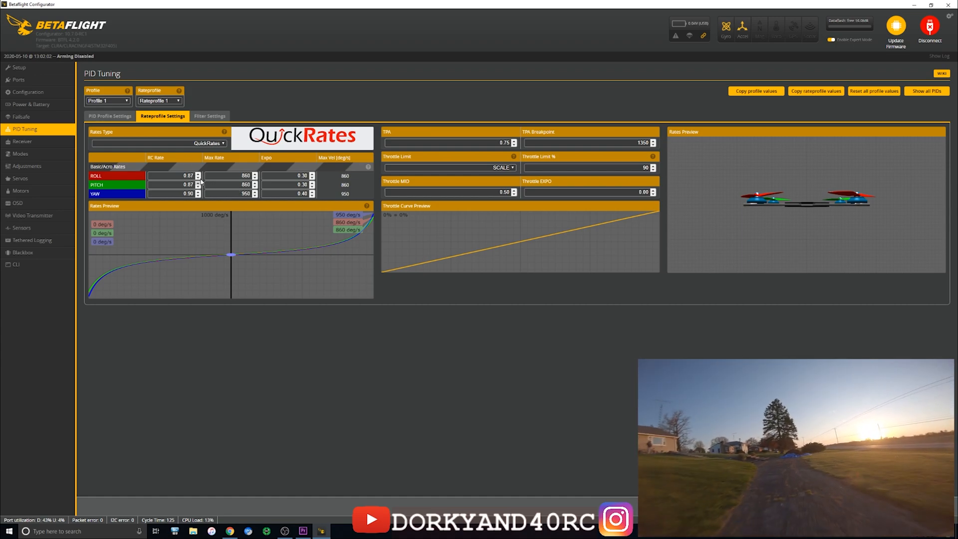
click(197, 174)
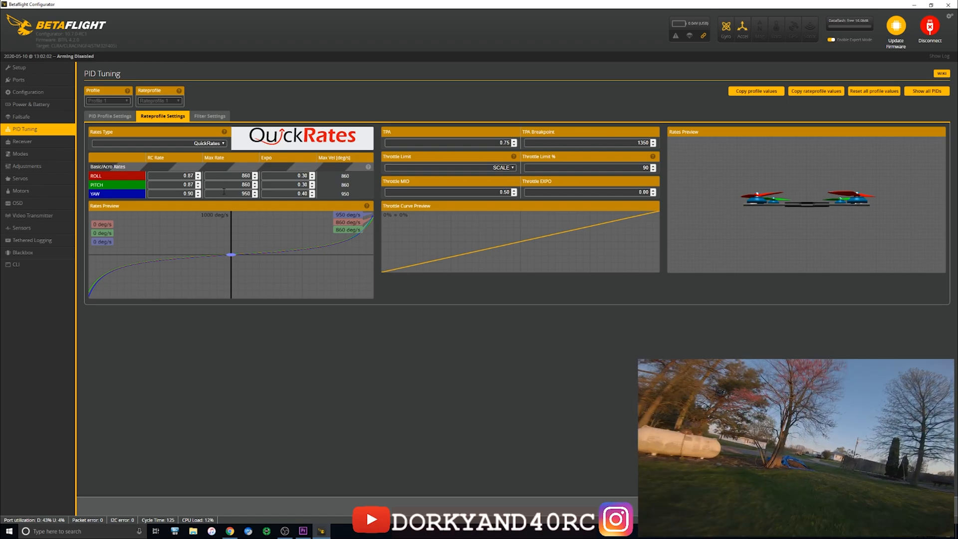
click(210, 116)
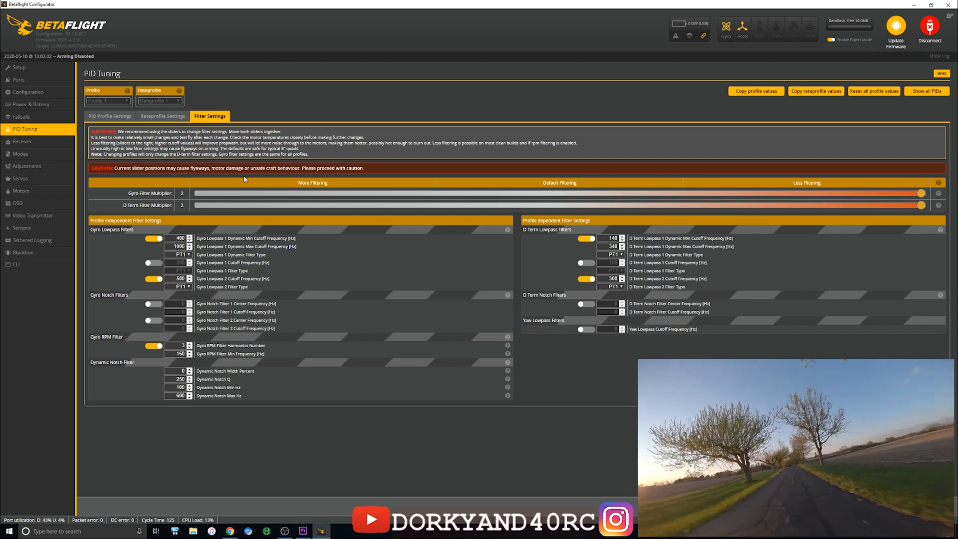
Return to the PID profile values within PID Tuning.
click(110, 116)
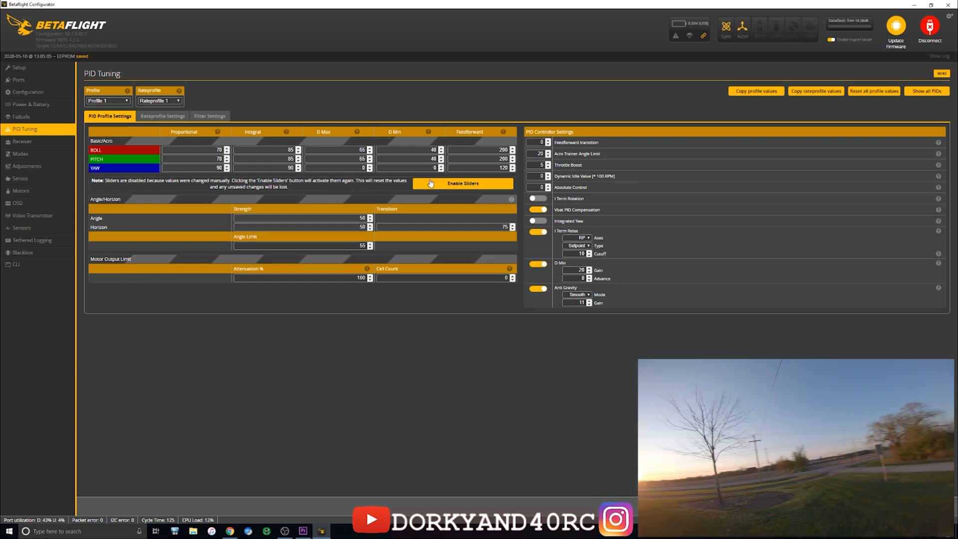
mouse_move(485, 139)
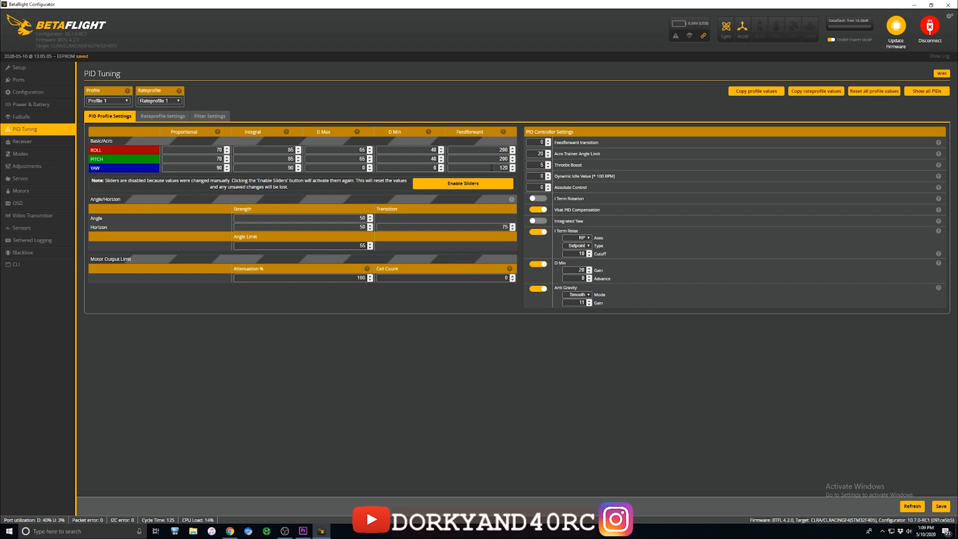
Switch to the Receiver page listing channel values, deadbands and RC smoothing.
click(21, 142)
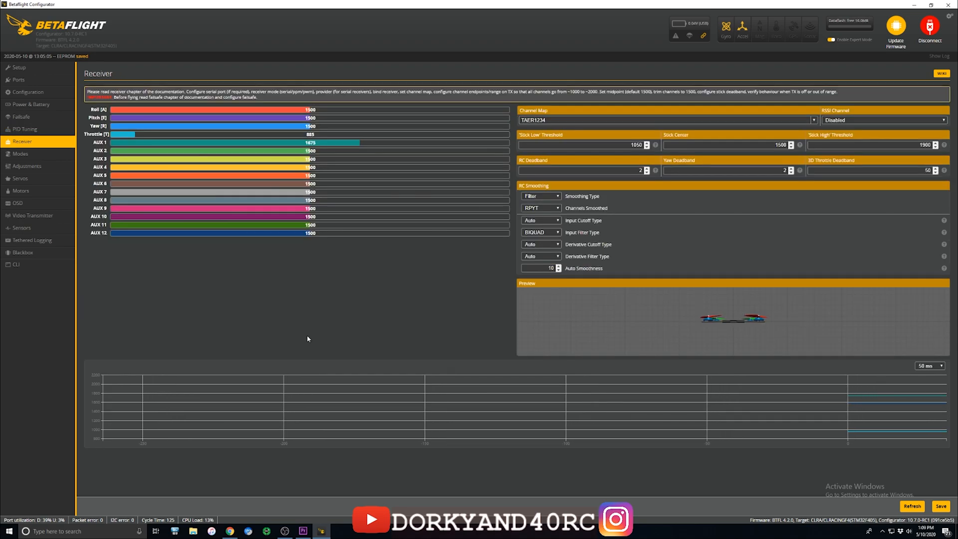